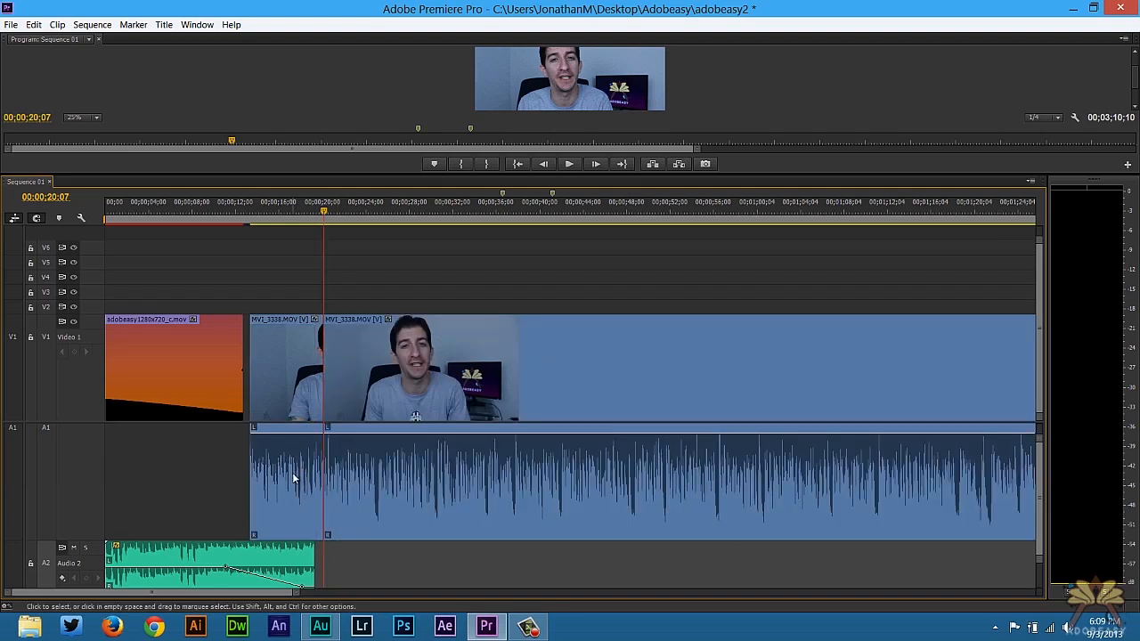
# Step: Bring up the context menu for the interview clip on the timeline
pyautogui.rightClick(294, 477)
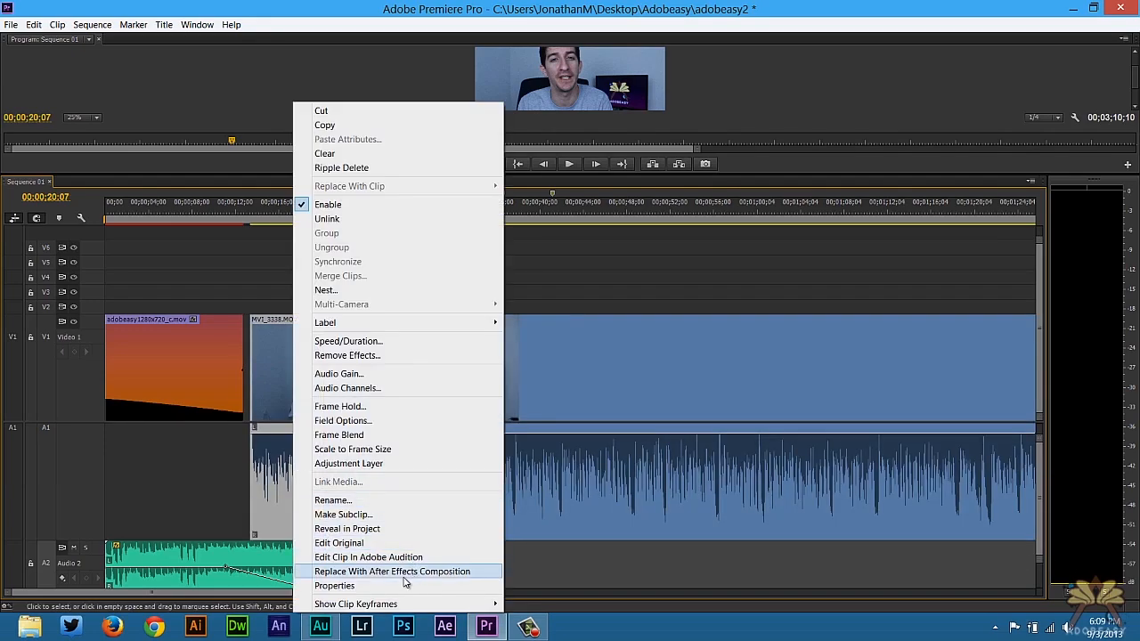
pyautogui.moveTo(367, 555)
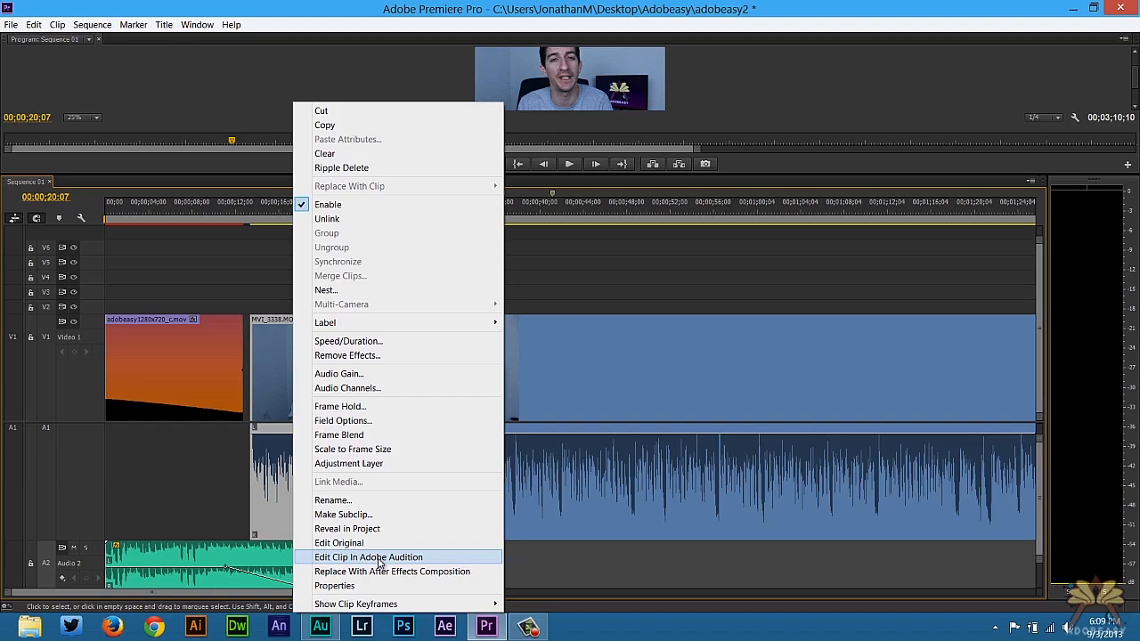
# Step: Send the clip to Edit Clip in Adobe Audition and play its waveform through once
pyautogui.click(369, 556)
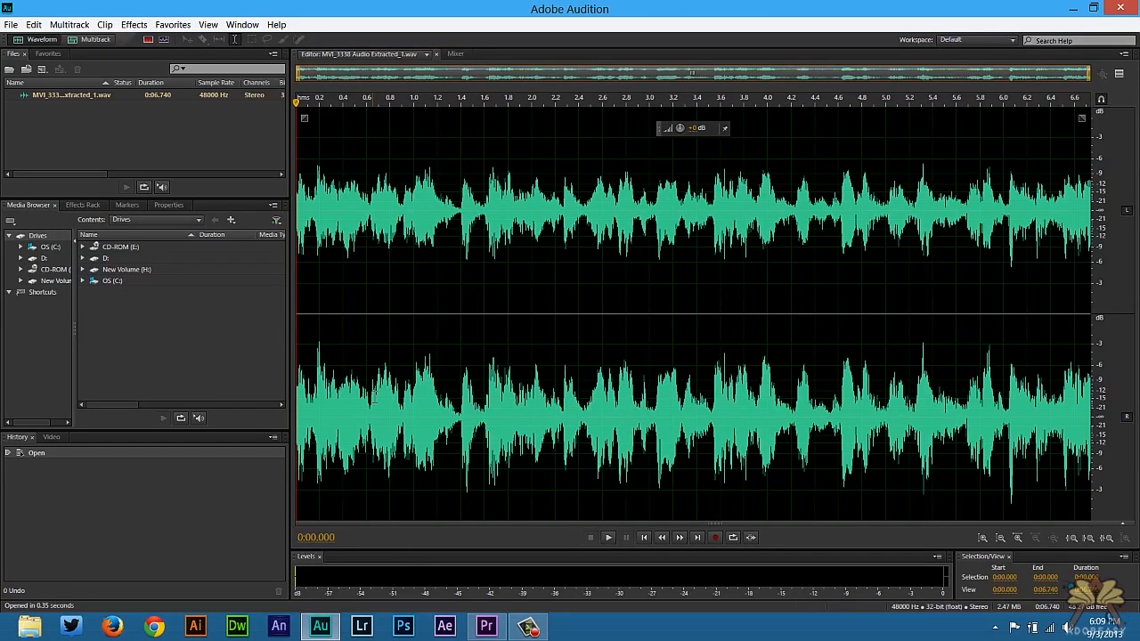
pyautogui.moveTo(413, 110)
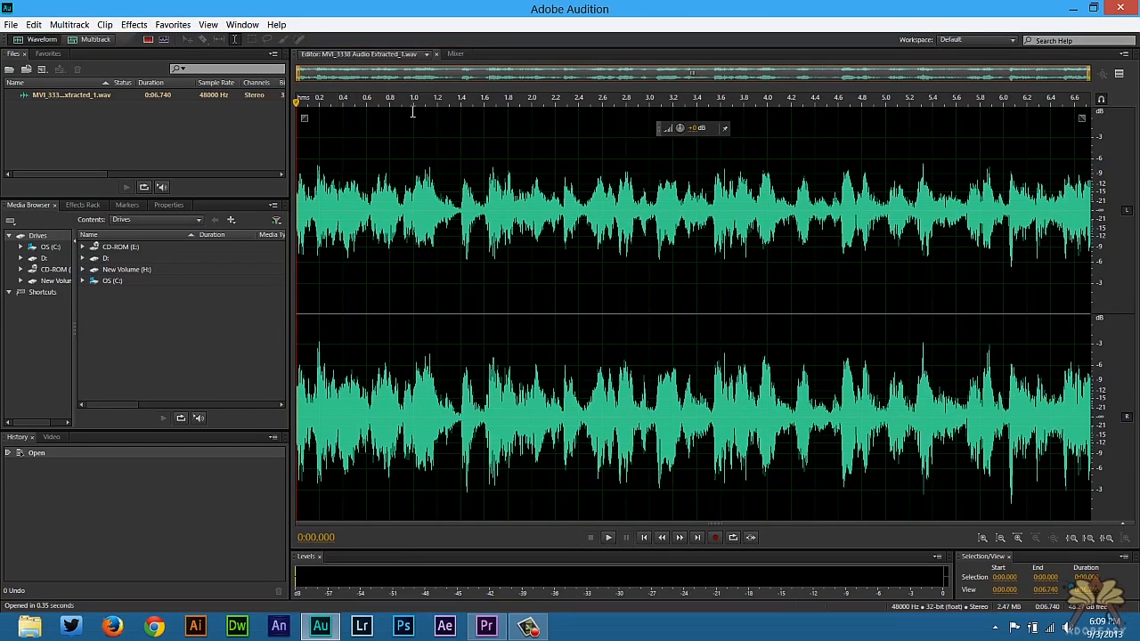
pyautogui.click(610, 538)
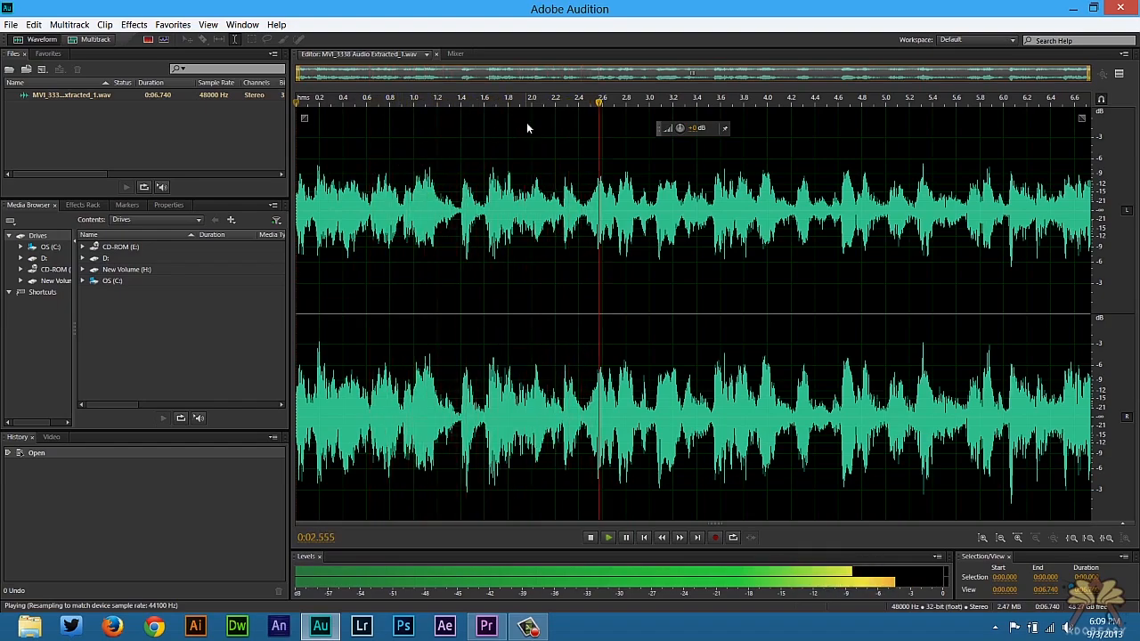
pyautogui.click(590, 538)
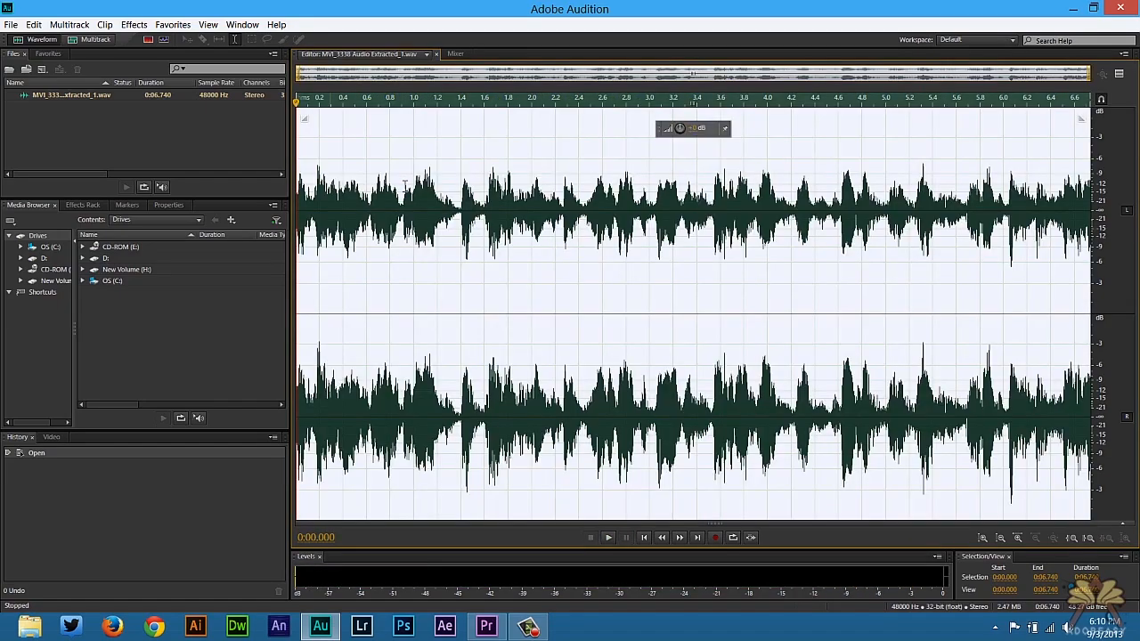
# Step: Apply the FFT Filter with the On Hold EQ preset after previewing the telephone sound
pyautogui.click(134, 25)
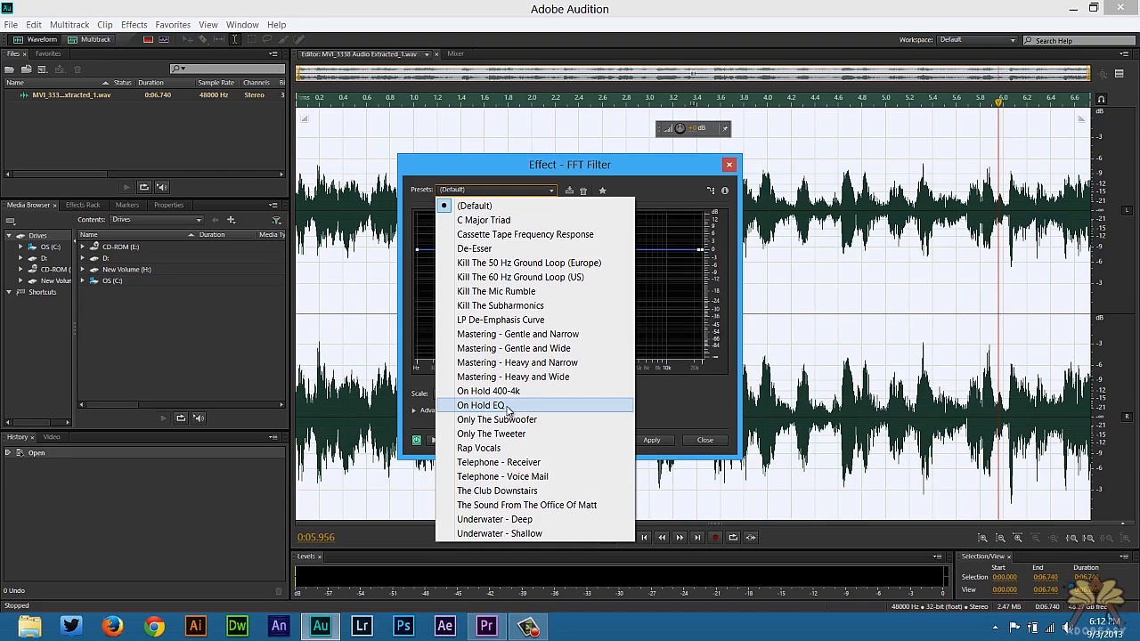
pyautogui.click(481, 406)
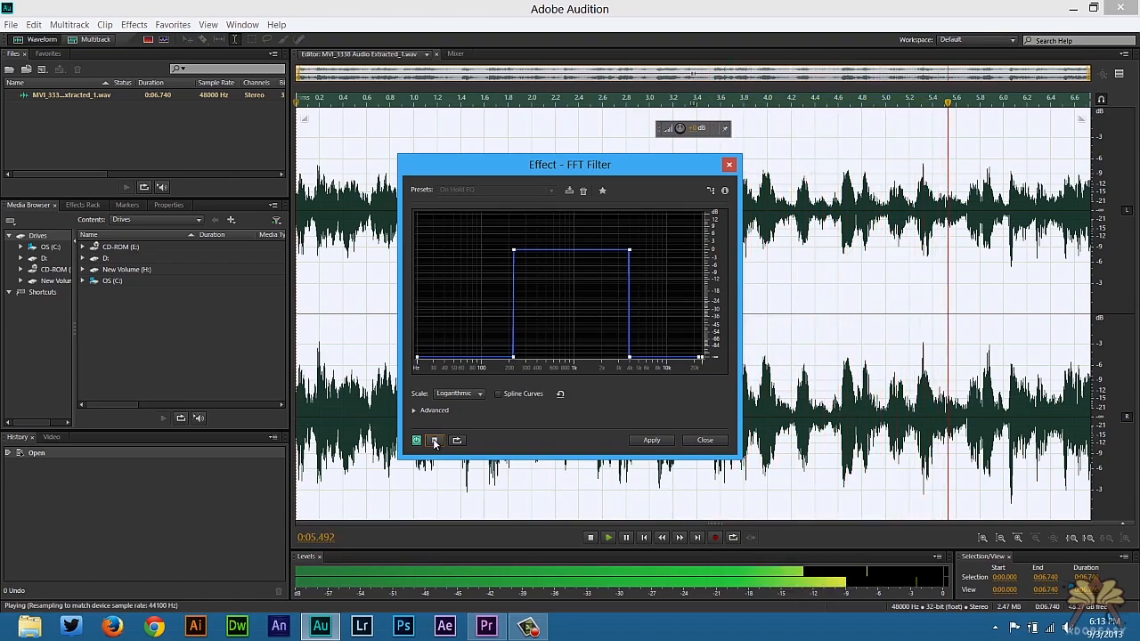
pyautogui.click(435, 439)
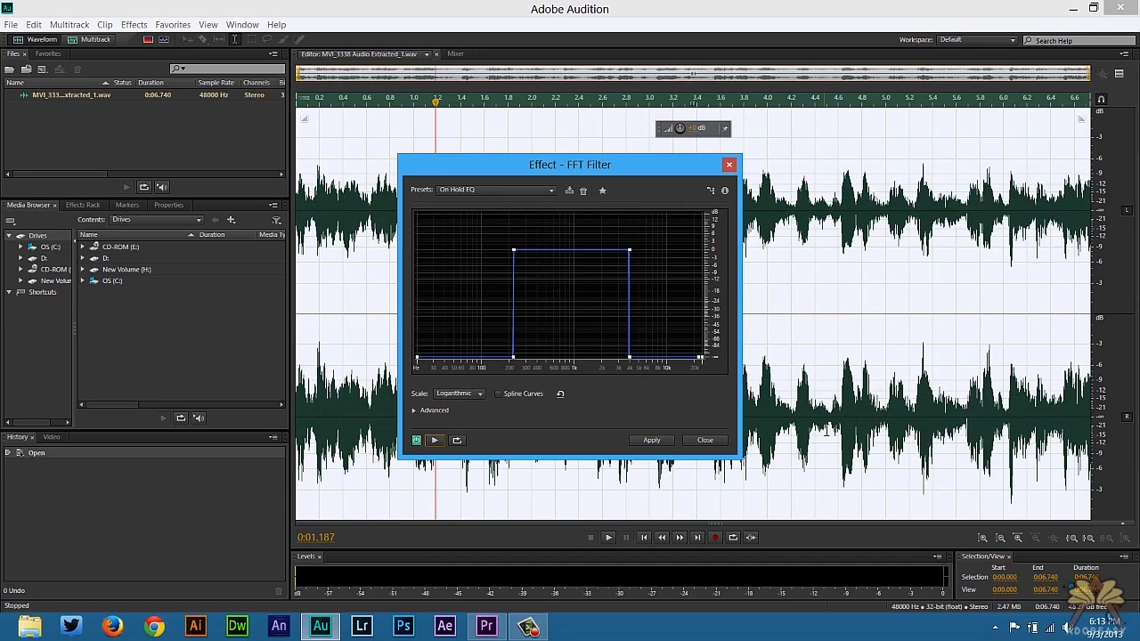
pyautogui.click(652, 440)
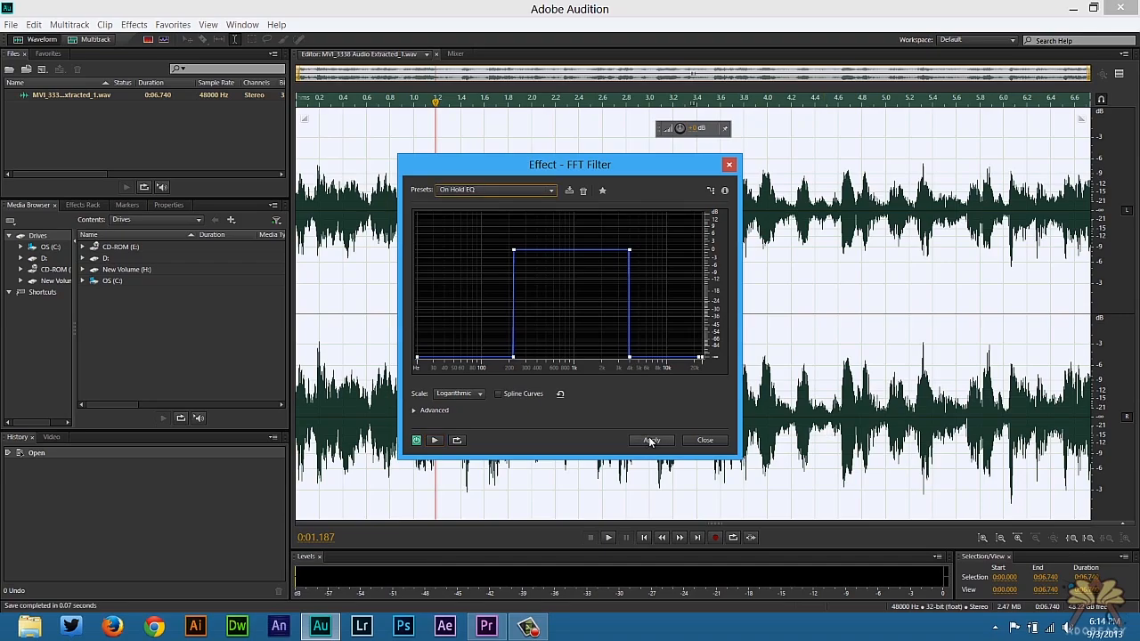
pyautogui.click(10, 25)
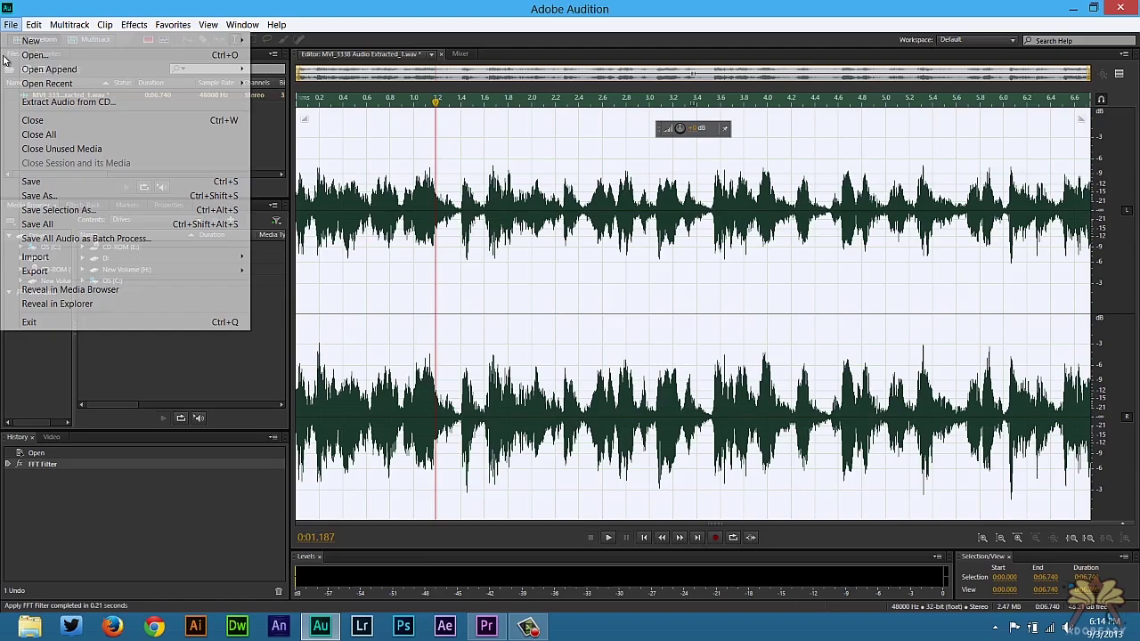